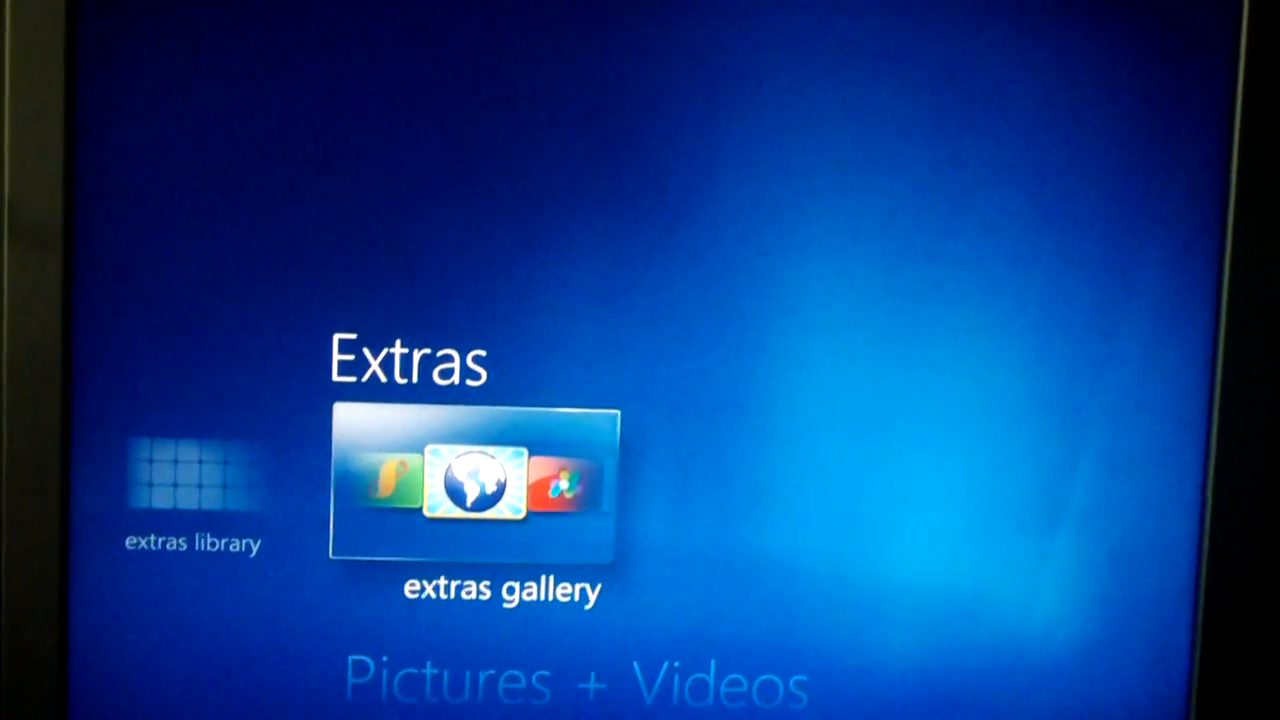
Open the Digital Cable Advisor tile from the extras gallery to reach its 6 MB download prompt.
left_click(473, 483)
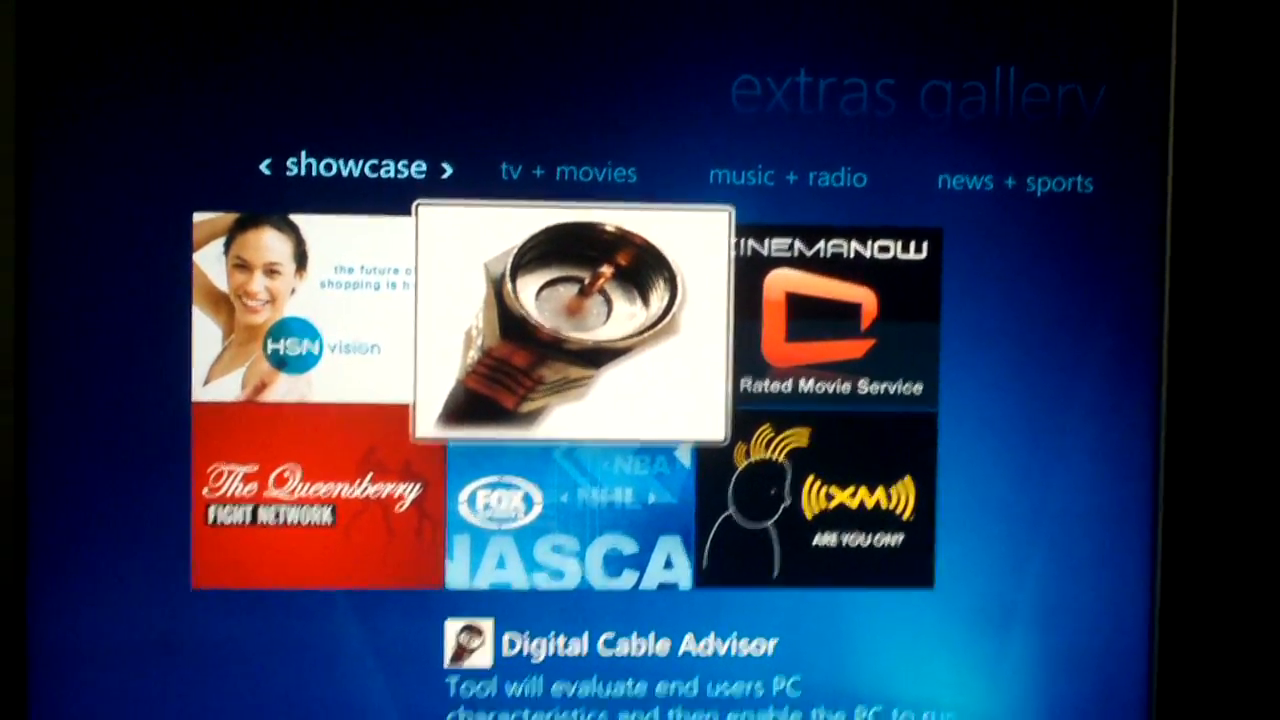
left_click(610, 643)
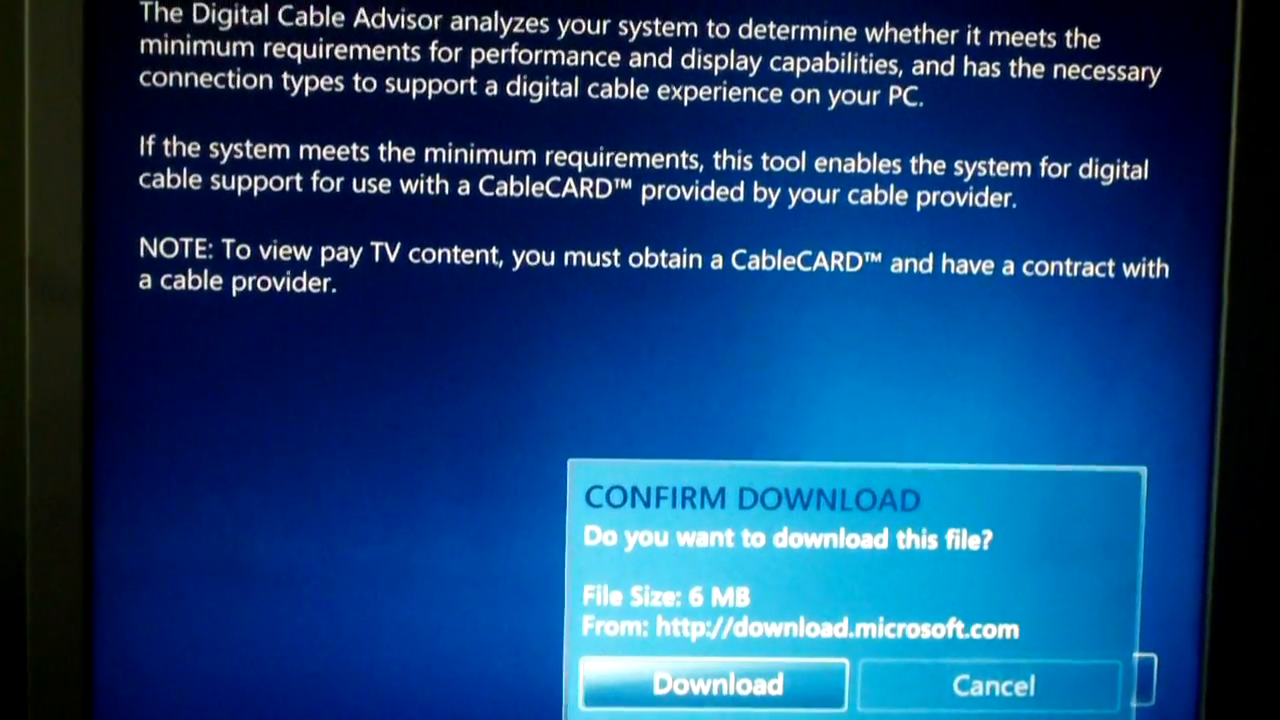
Download the Digital Cable Advisor, accept its license terms, install it, and allow it to run.
left_click(712, 684)
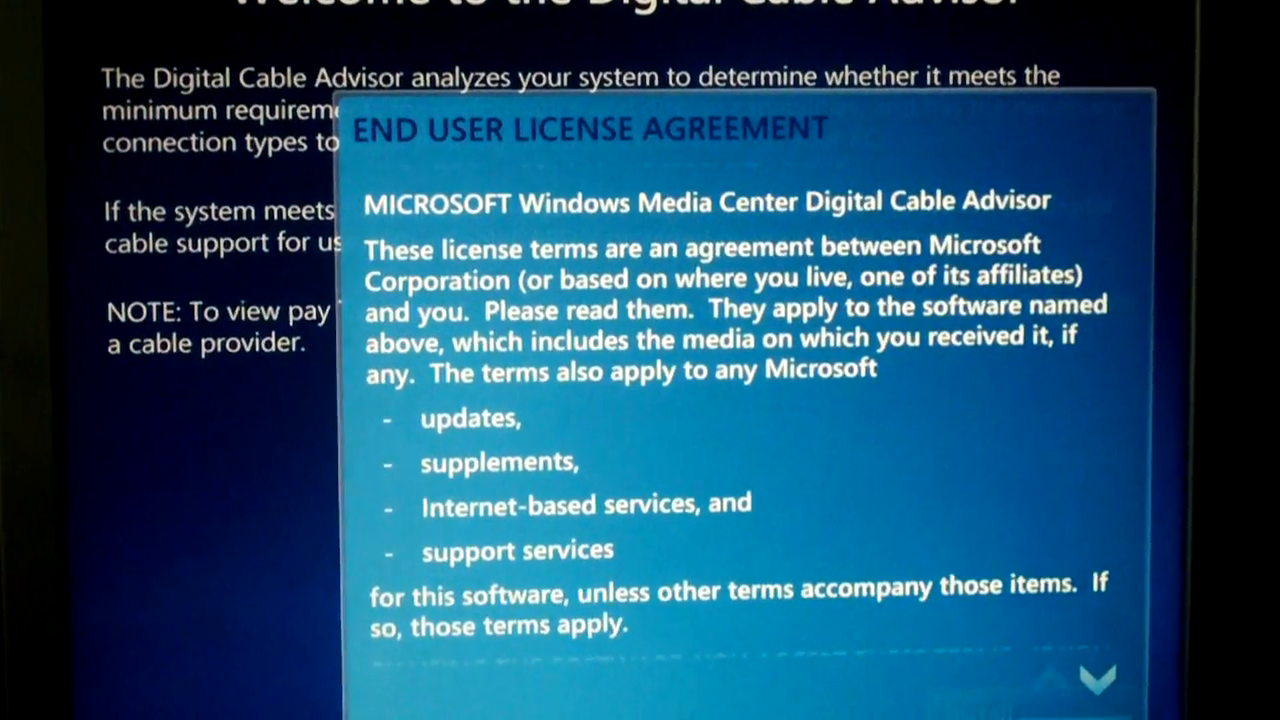
scroll("down", 3)
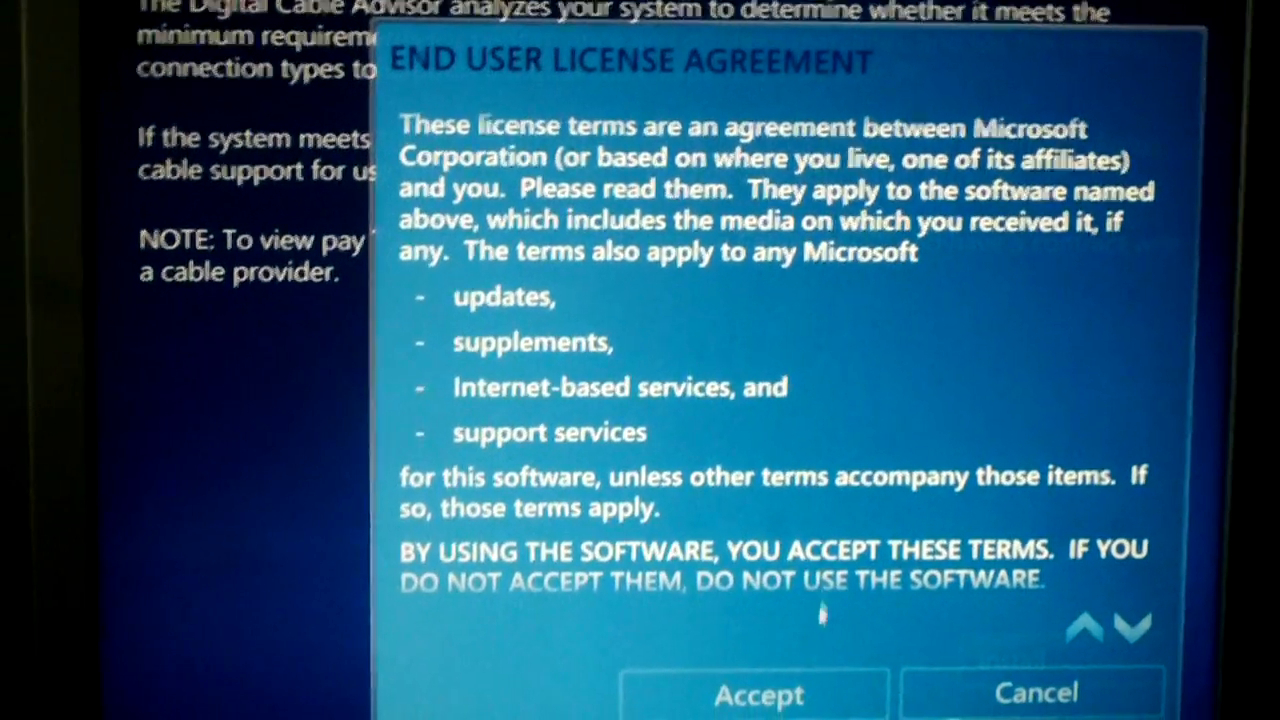
left_click(758, 694)
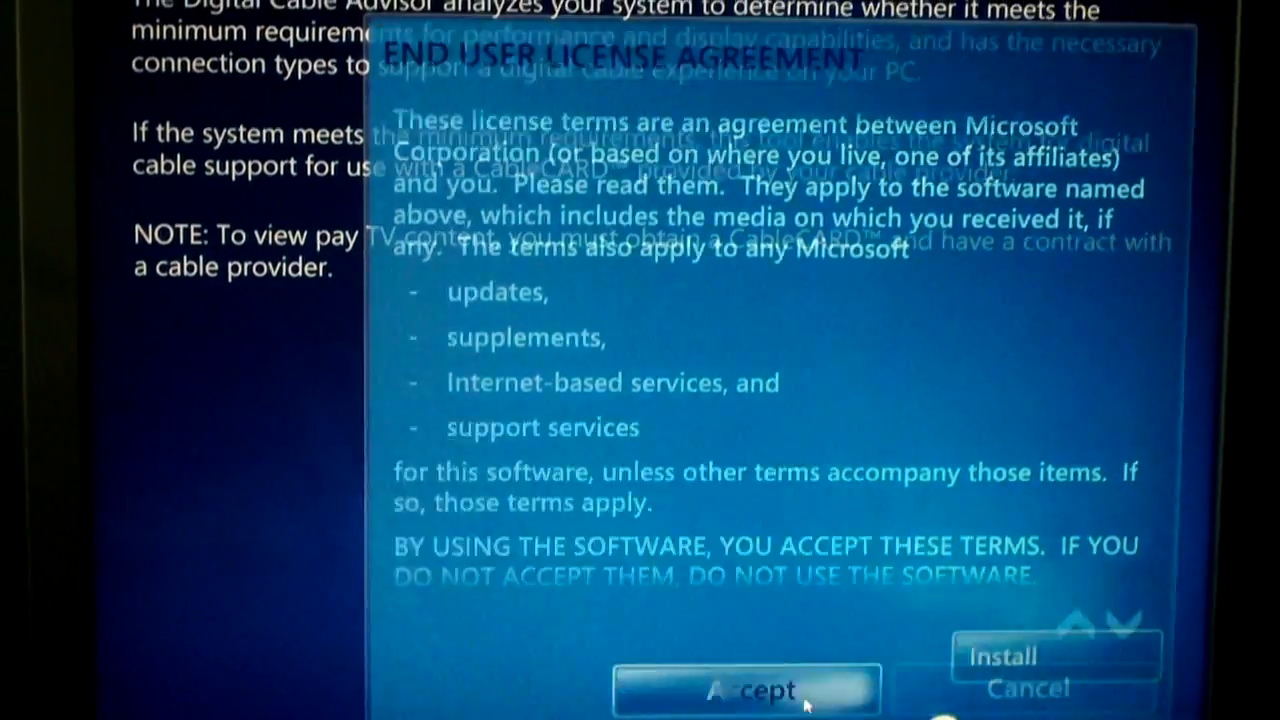
left_click(746, 690)
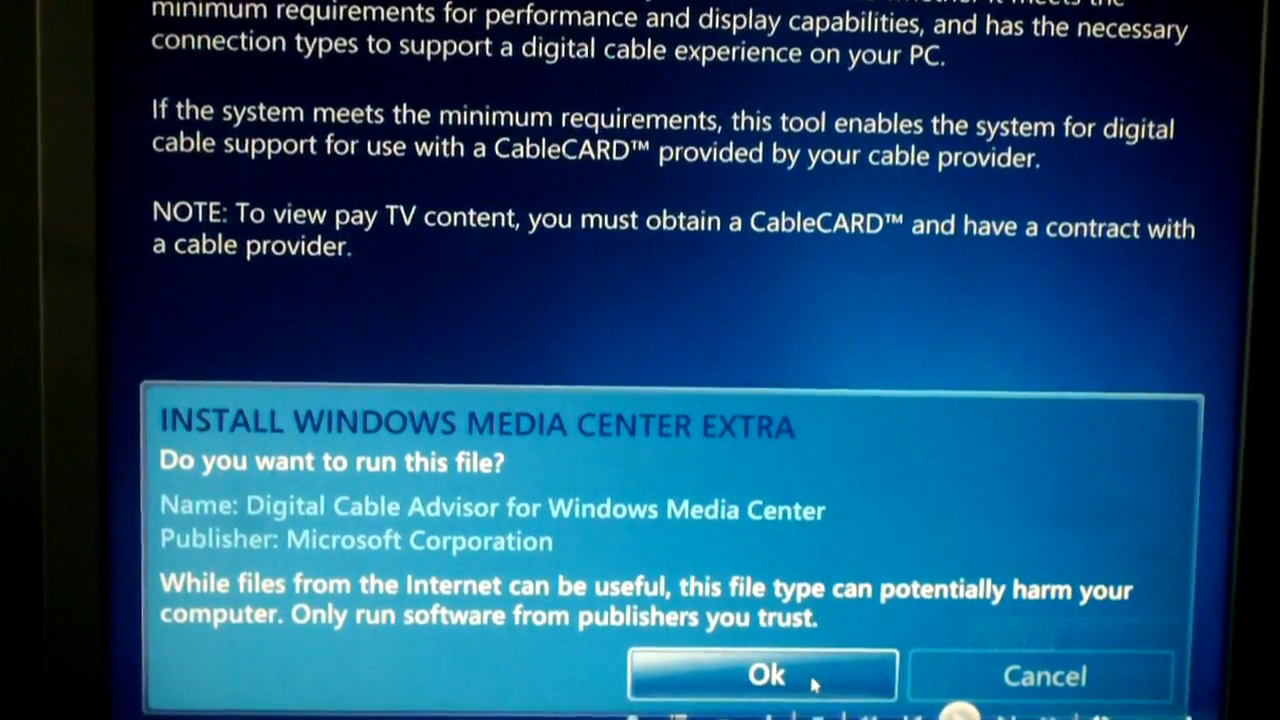
left_click(765, 675)
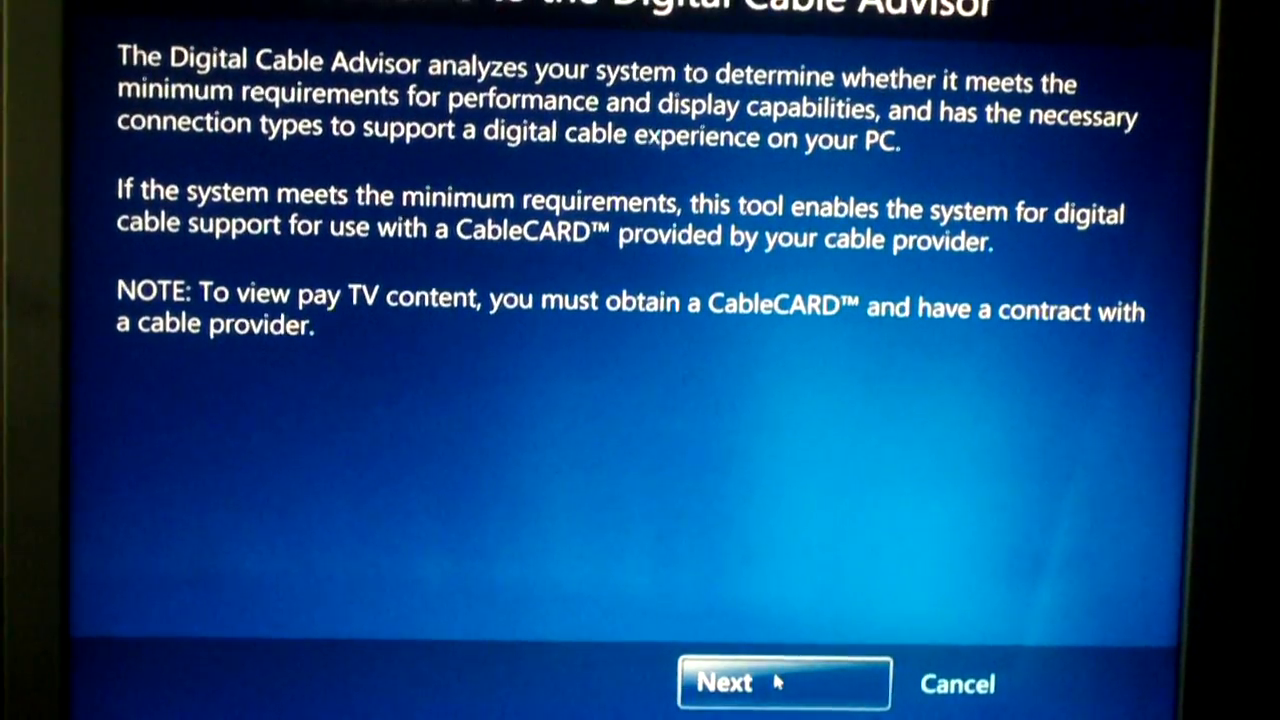
Pass the Digital Cable Advisor system test, update system settings, and finish back to extras.
left_click(784, 683)
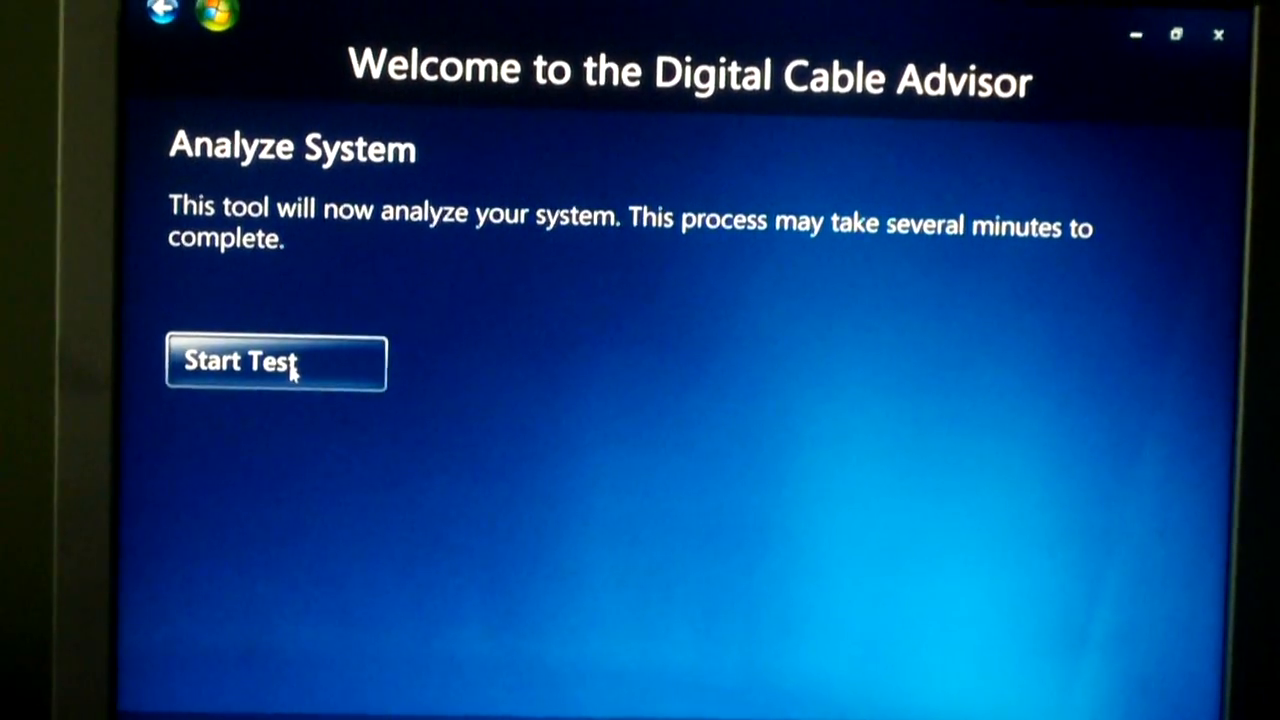
left_click(275, 362)
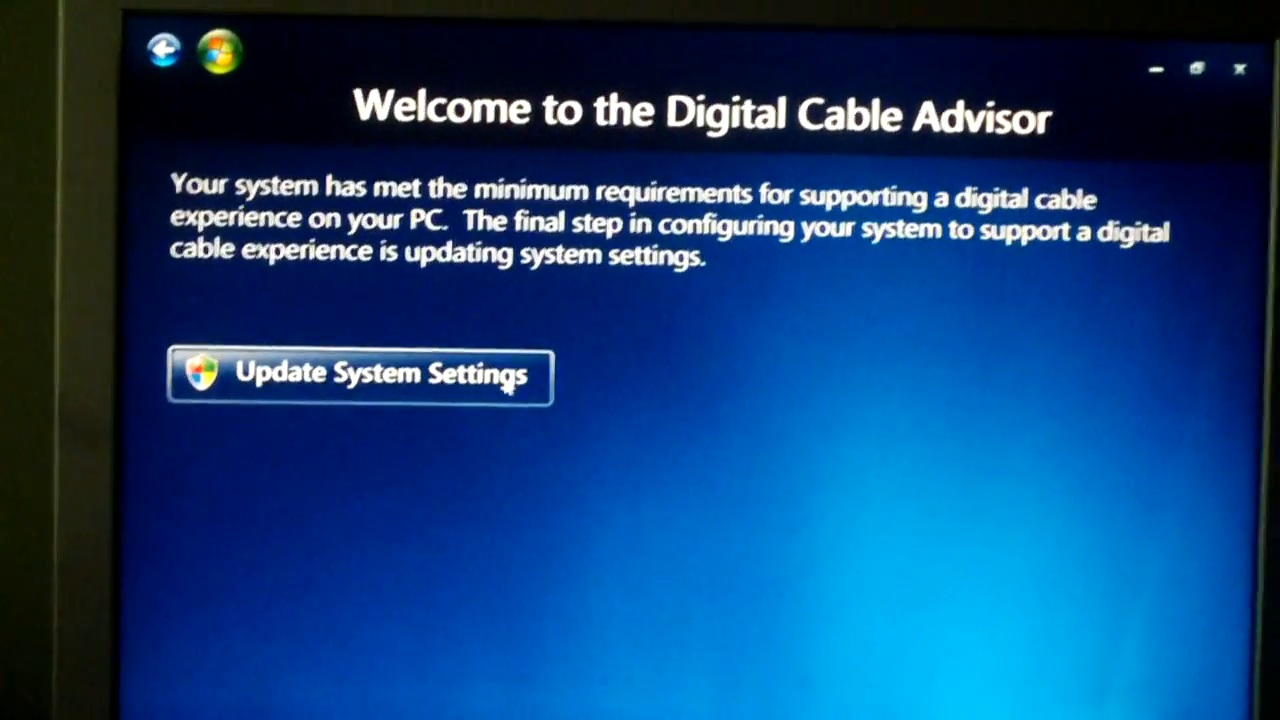
left_click(358, 375)
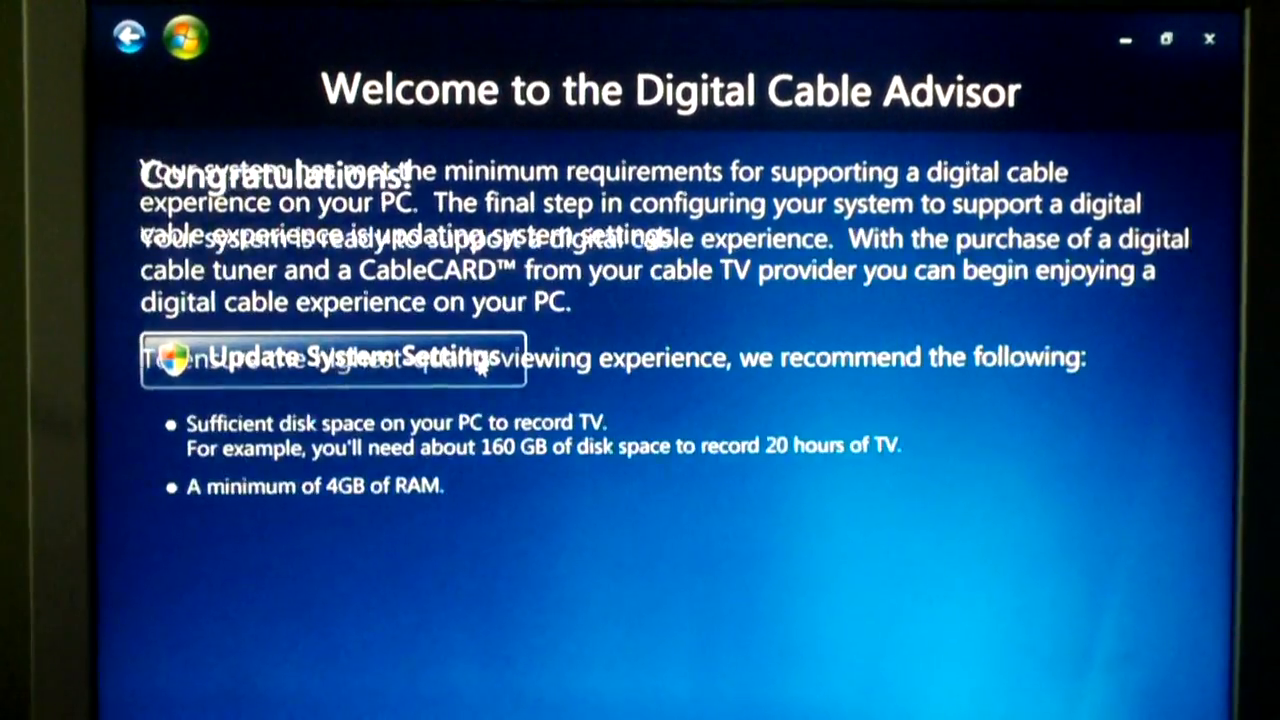
left_click(337, 357)
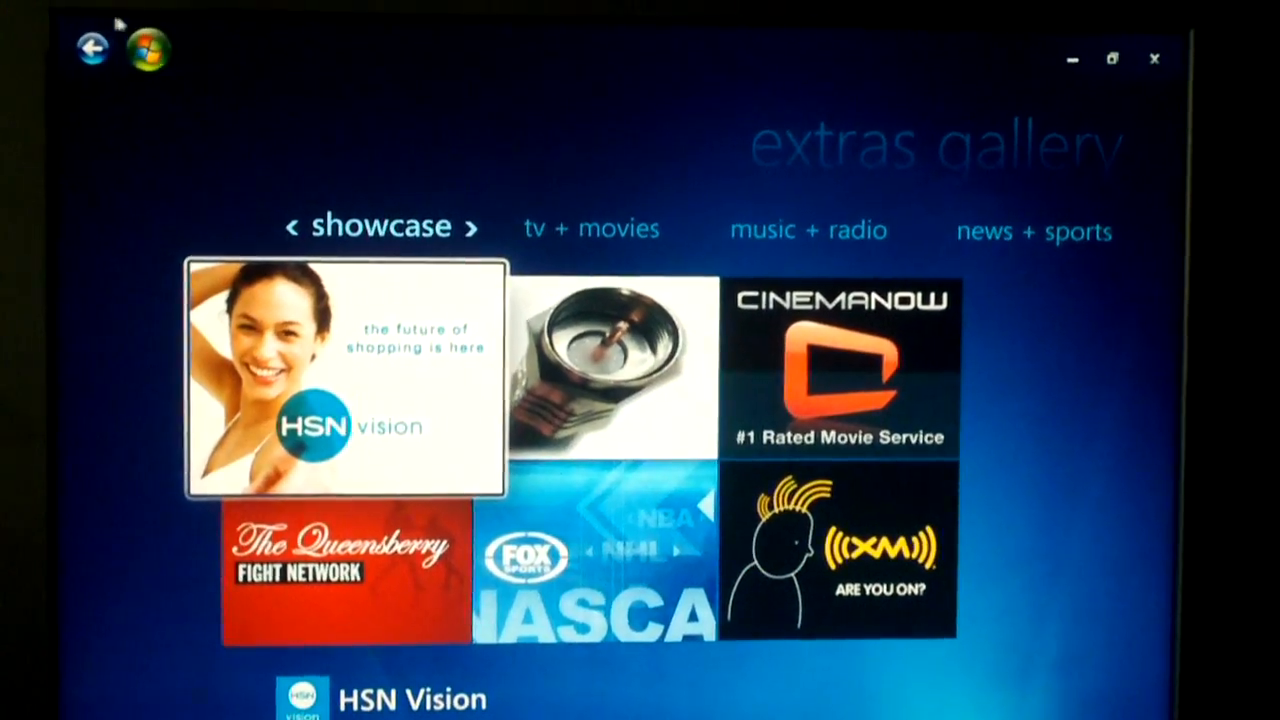
left_click(93, 47)
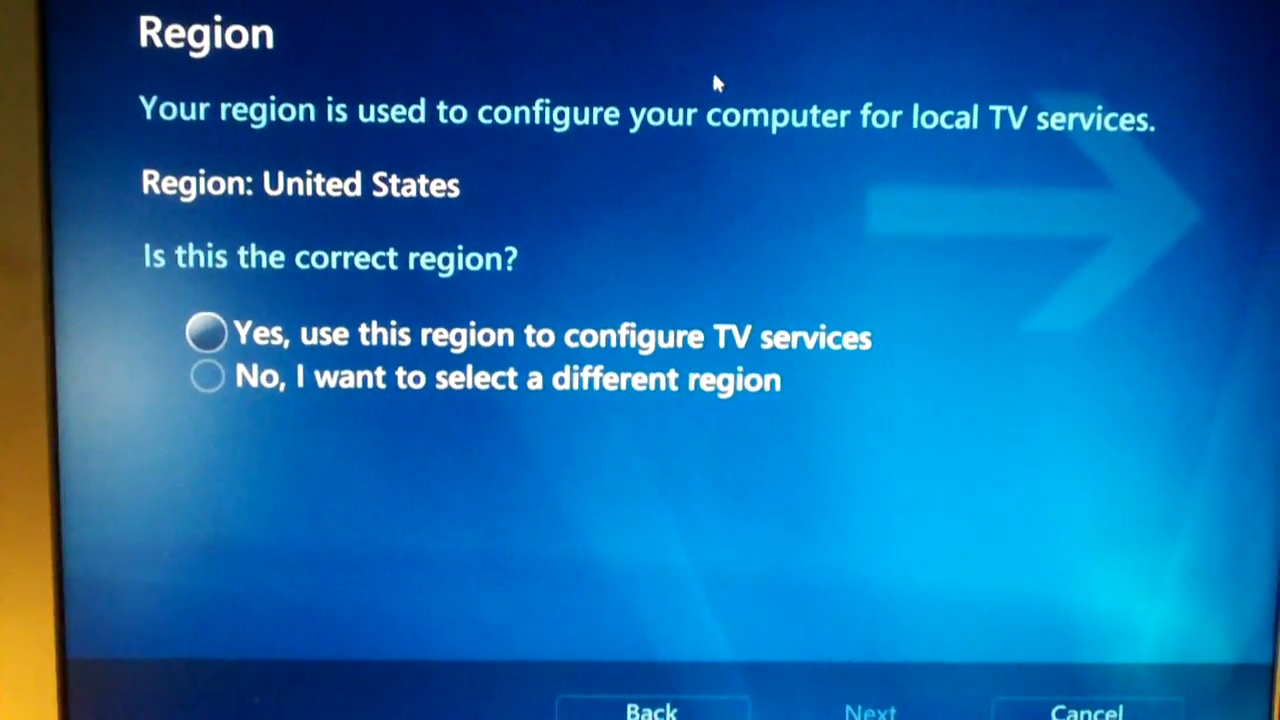
Keep United States as the TV region and enter ZIP code 28078.
left_click(207, 334)
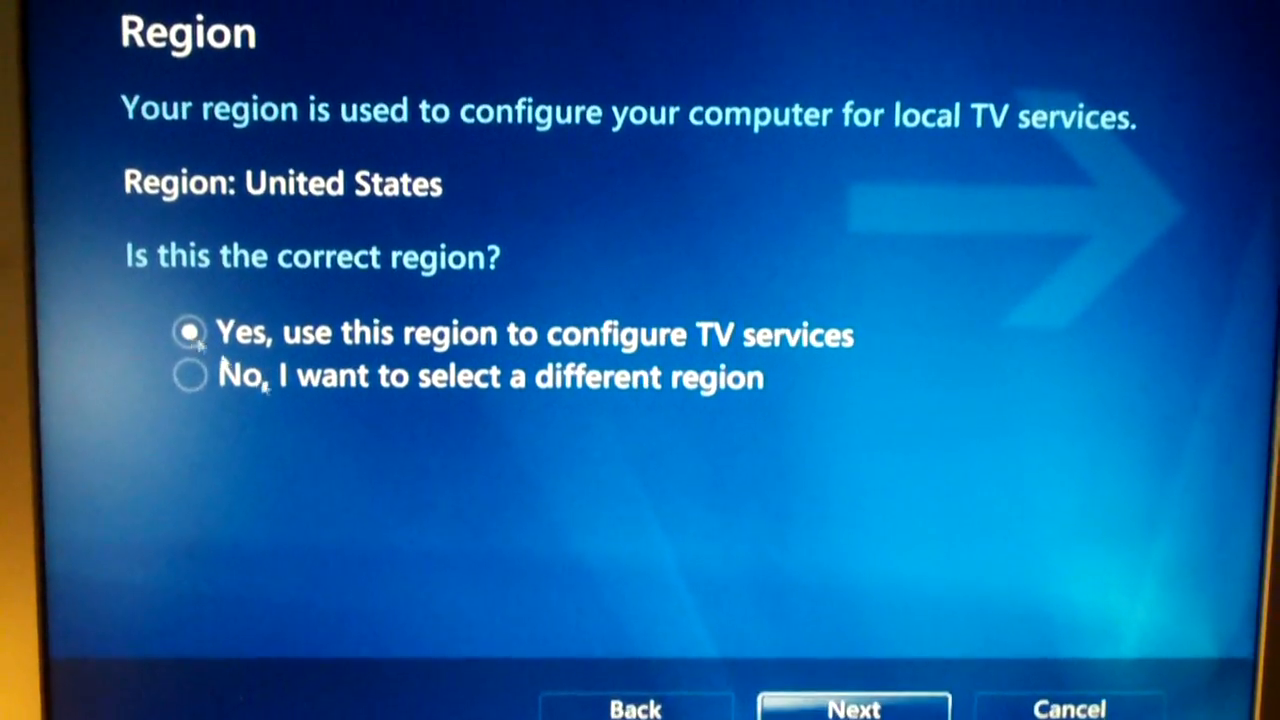
left_click(853, 708)
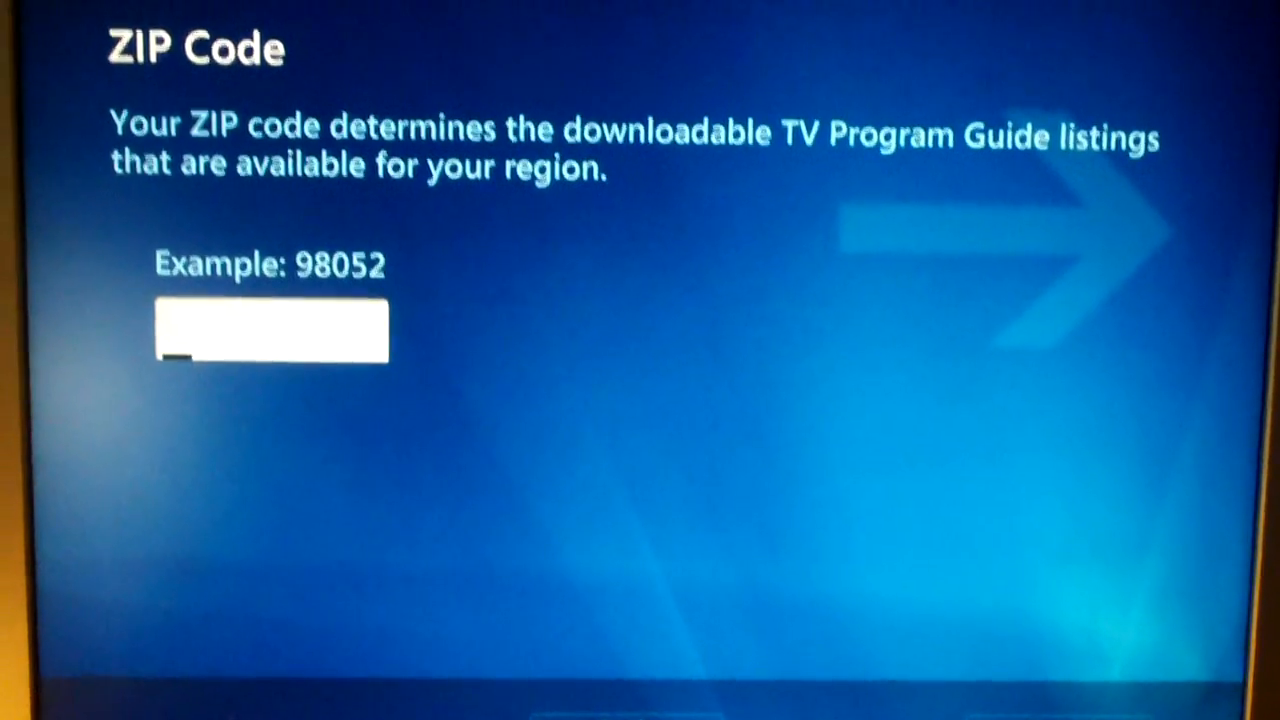
type("2")
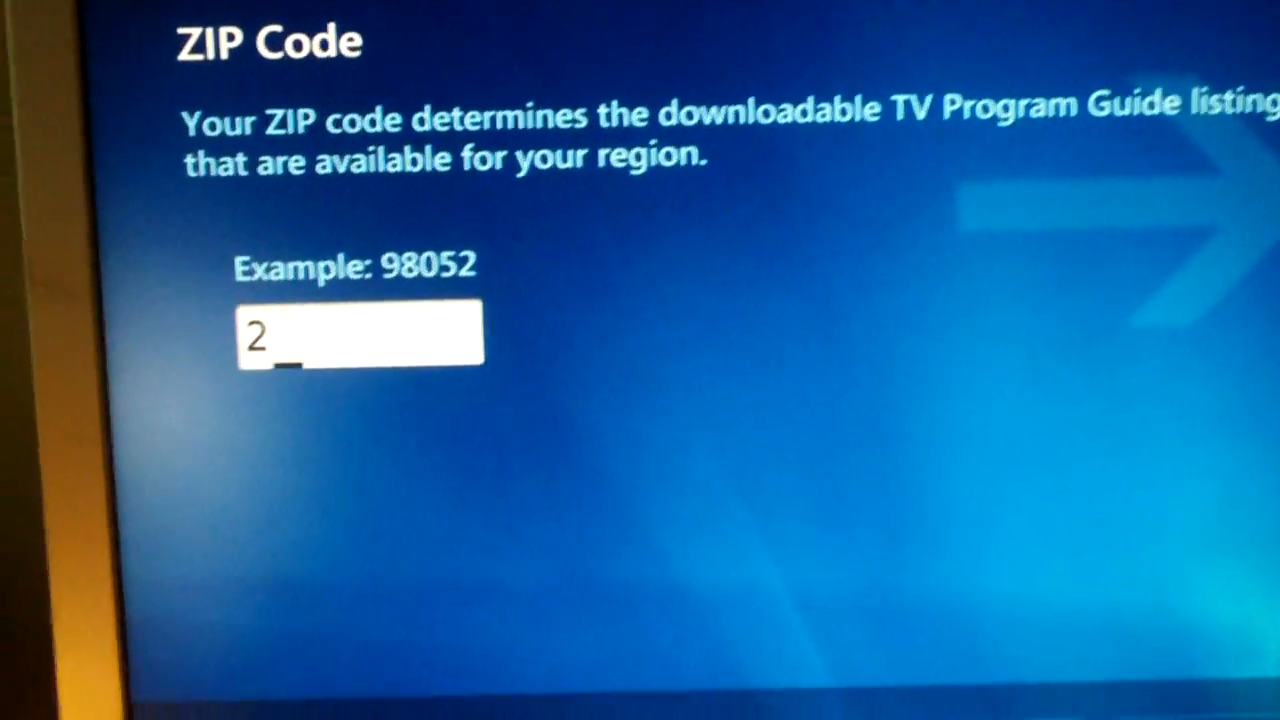
type("8078")
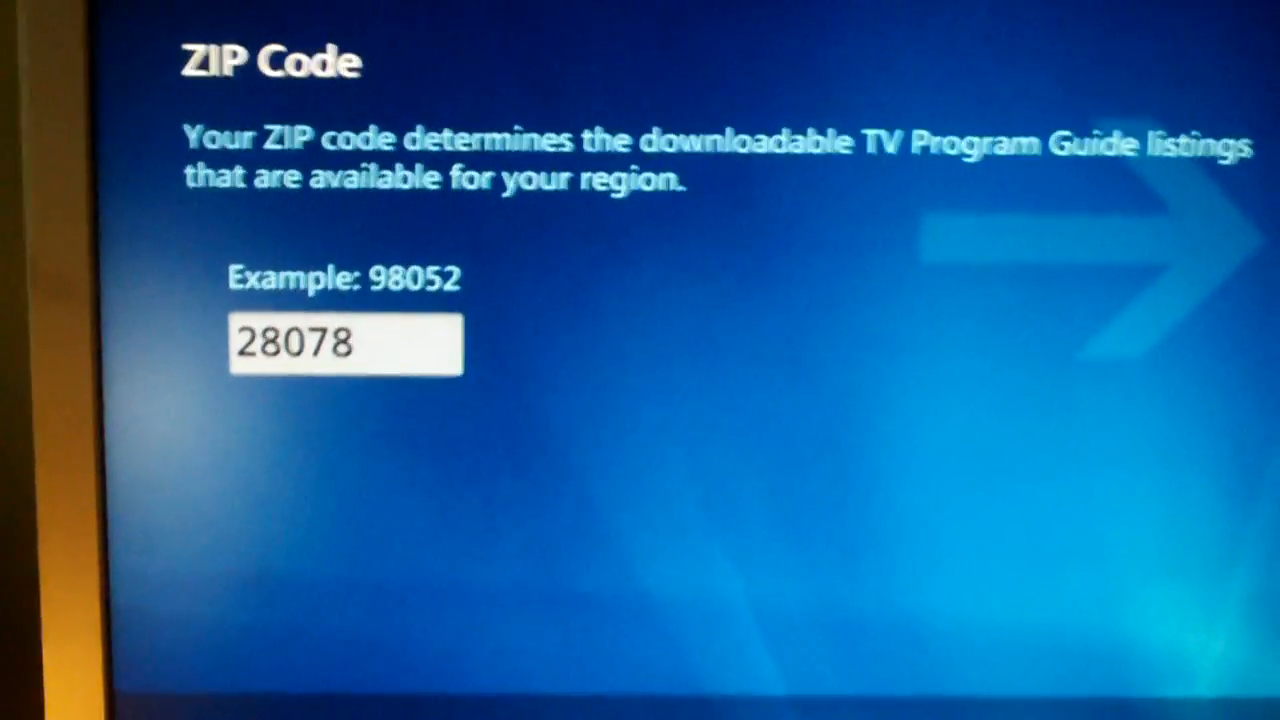